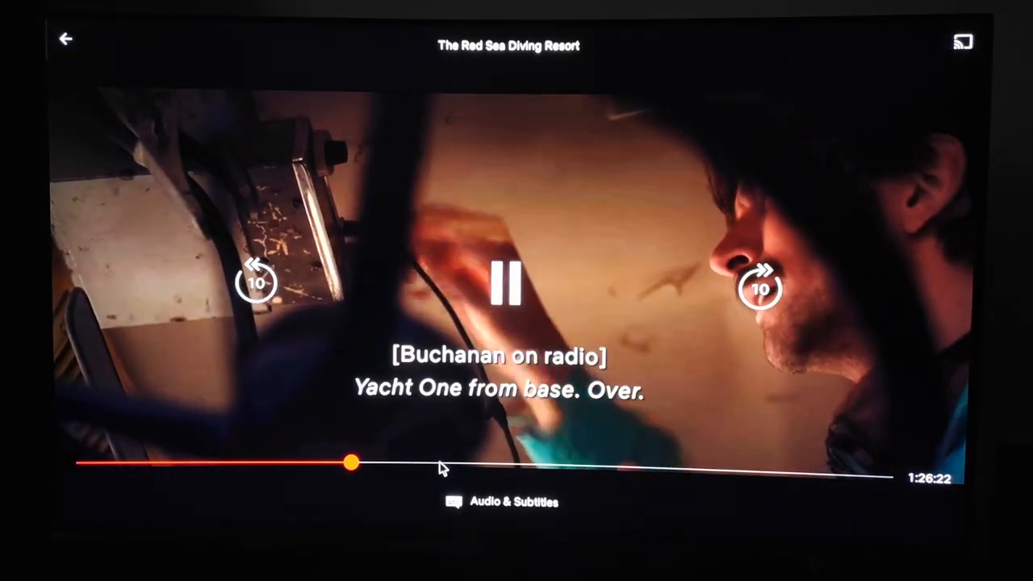
# - Drag The Red Sea Diving Resort's progress bar forward to seek within the movie
pyautogui.moveTo(351, 462); pyautogui.dragTo(436, 462)
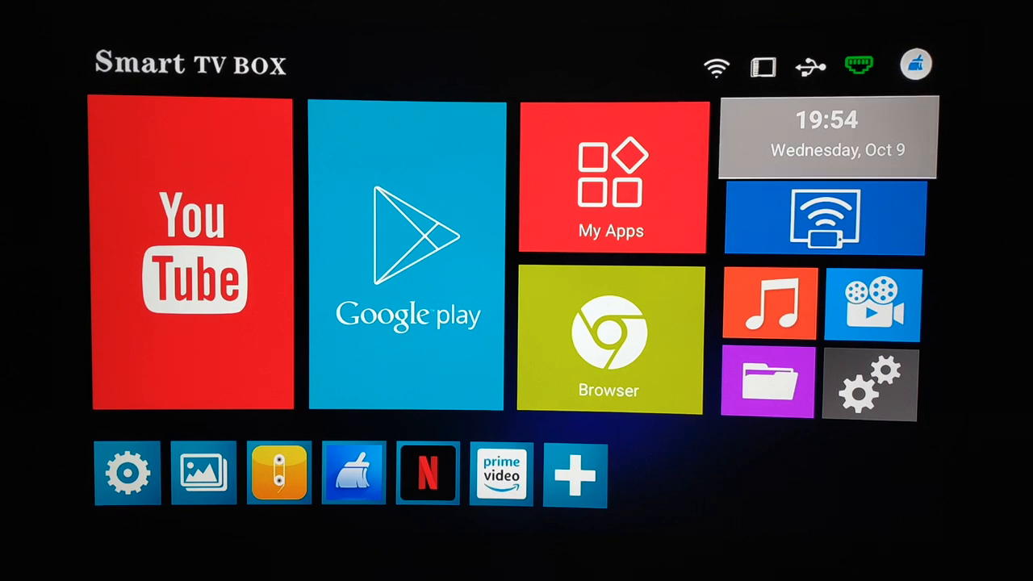
pyautogui.moveTo(407, 254)
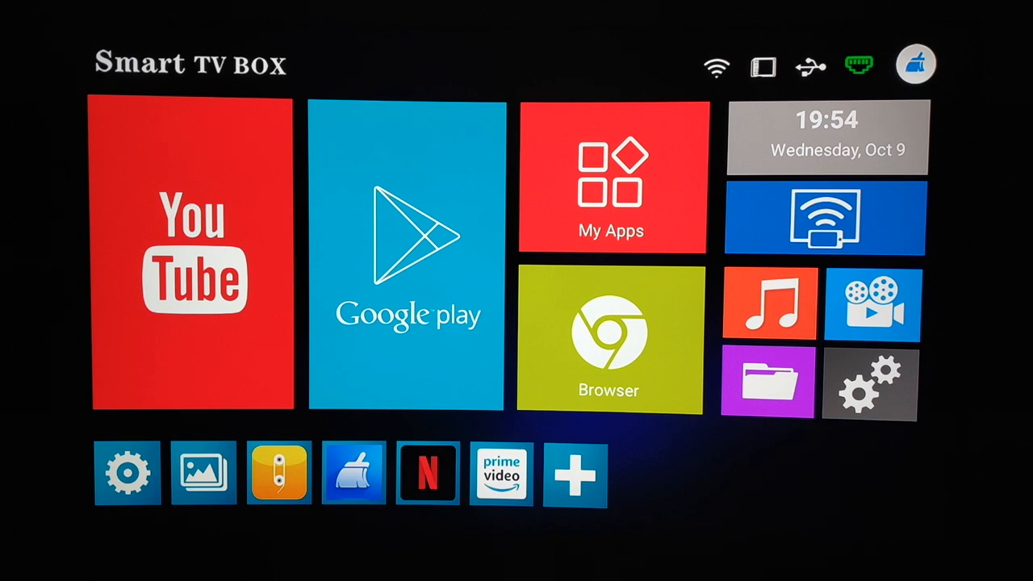
pyautogui.moveTo(888, 242)
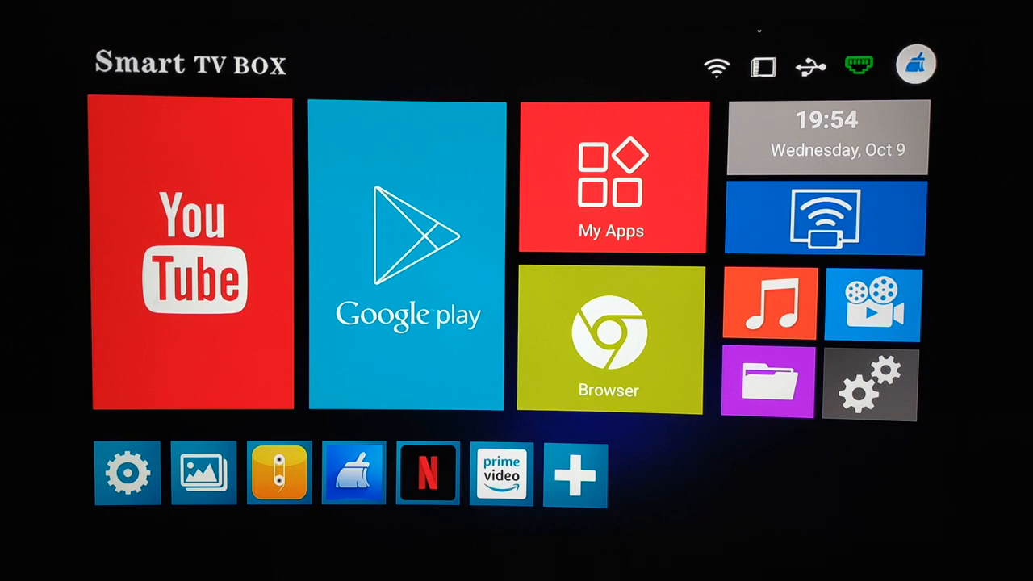
pyautogui.moveTo(574, 95)
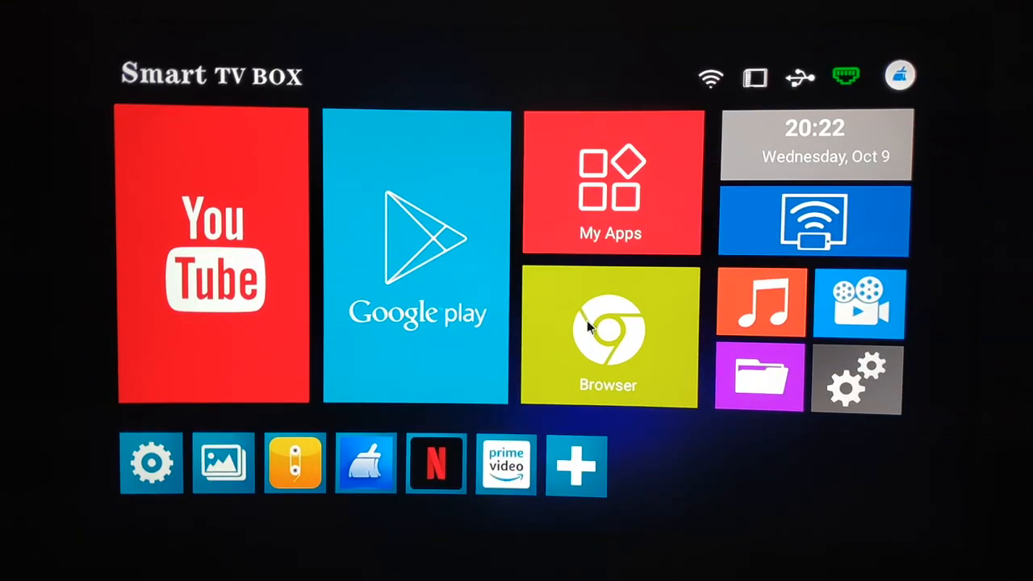
# - Launch DRM Info from My Apps to see Widevine L3 and ClearKey DRM details
pyautogui.click(611, 182)
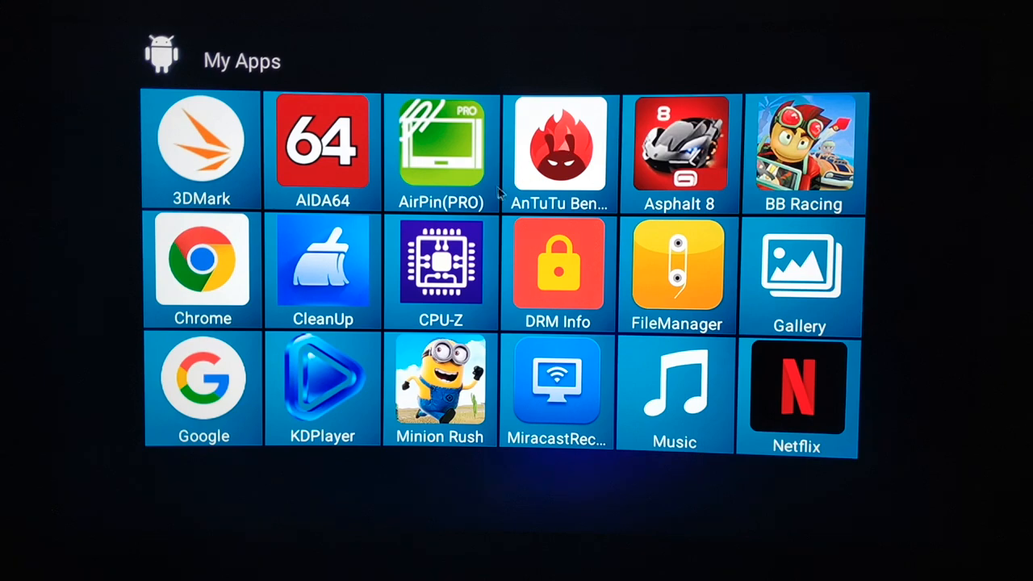
pyautogui.click(557, 270)
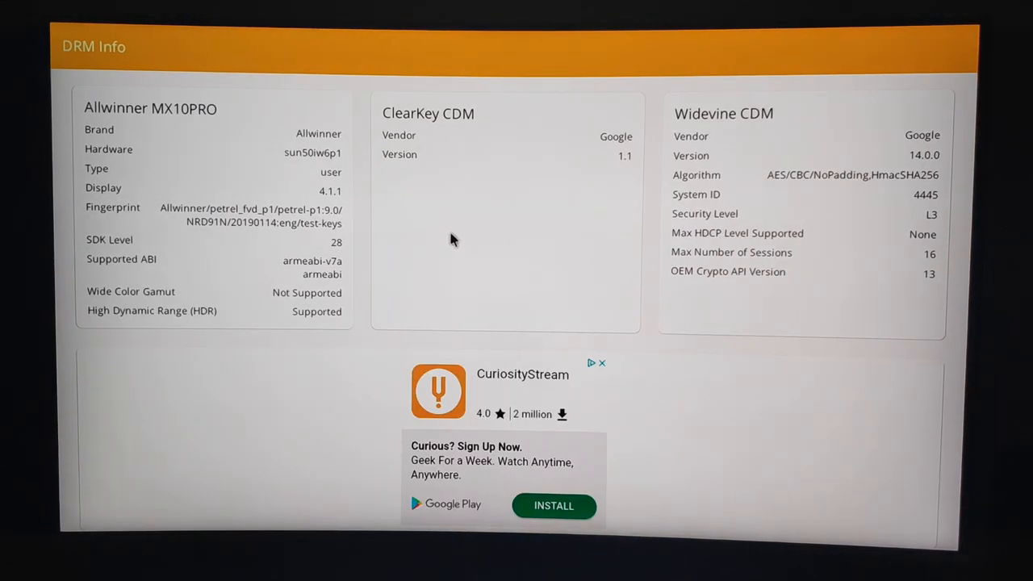
pyautogui.moveTo(315, 335)
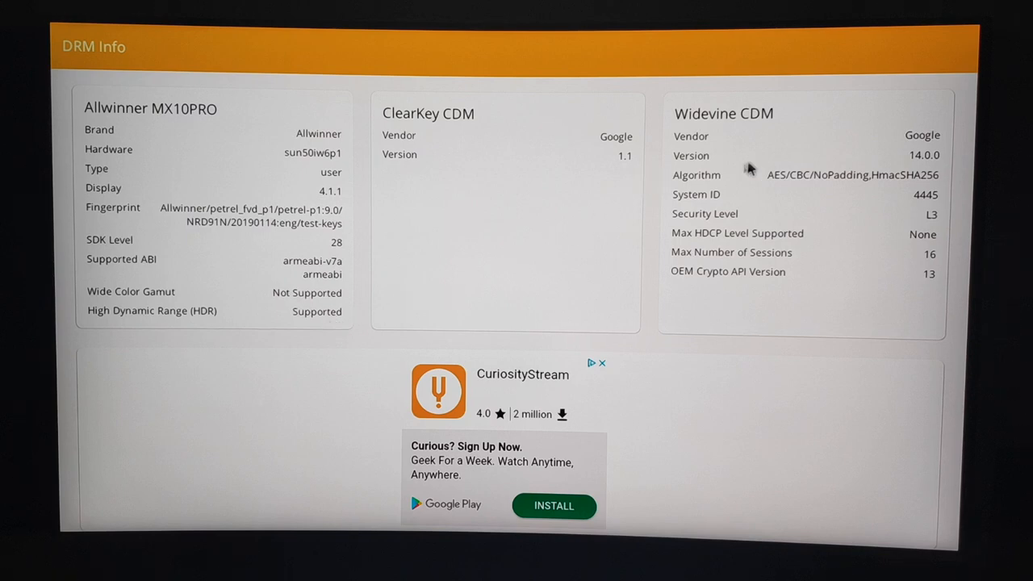
pyautogui.moveTo(940, 227)
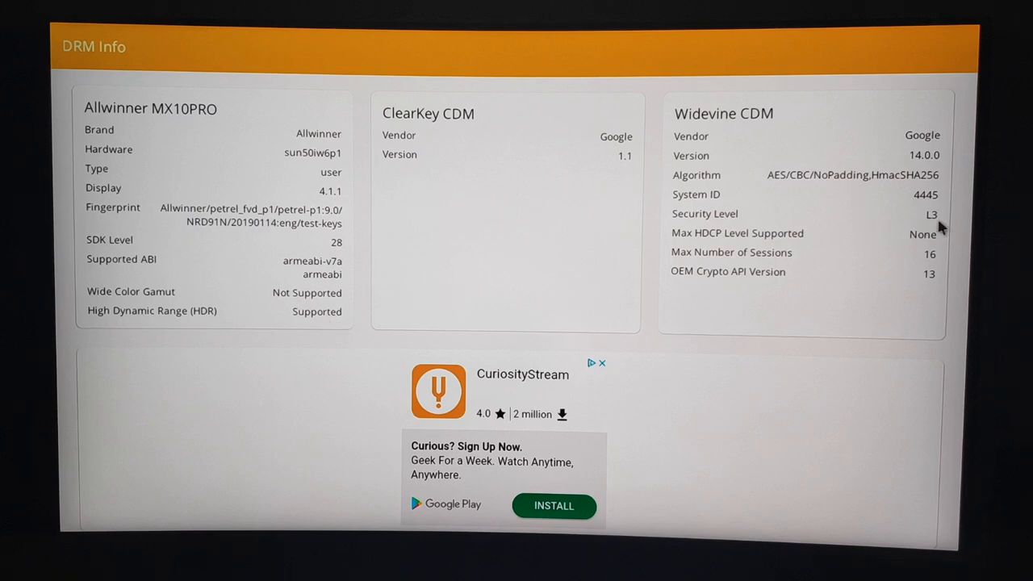
pyautogui.moveTo(920, 235)
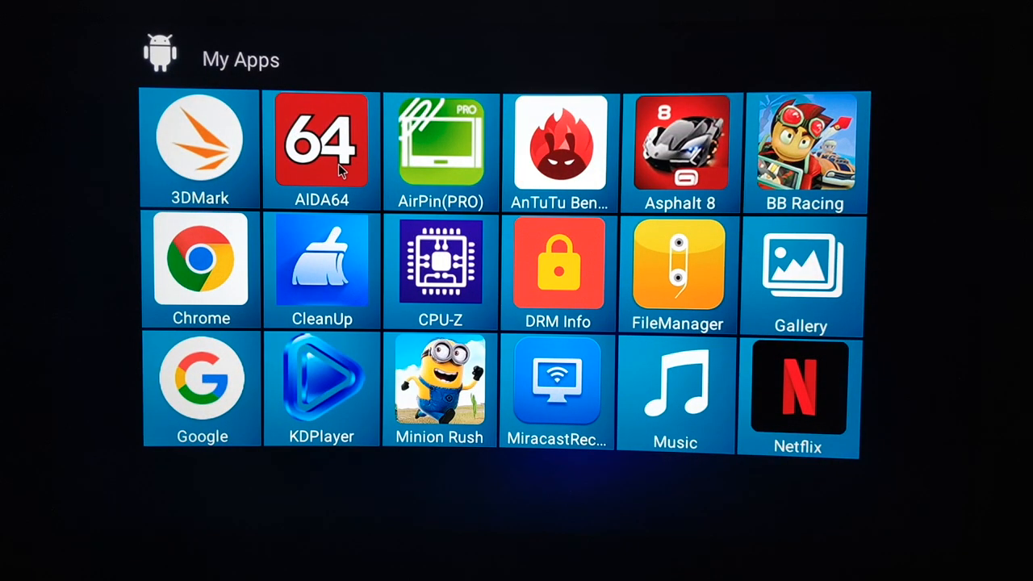
# - Launch AIDA64 to view the MX10PRO system summary with 4 GB RAM
pyautogui.click(321, 146)
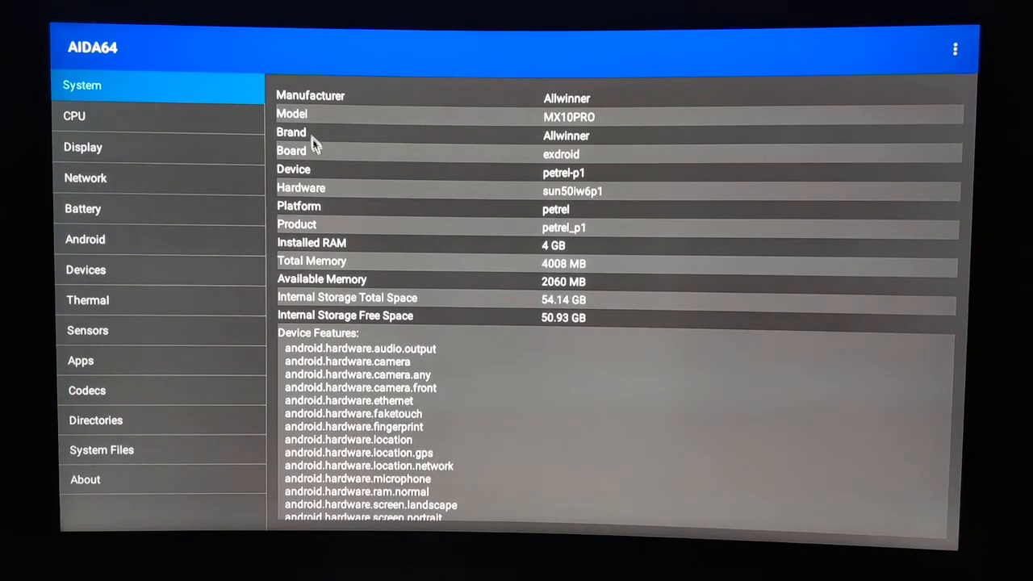
pyautogui.moveTo(621, 153)
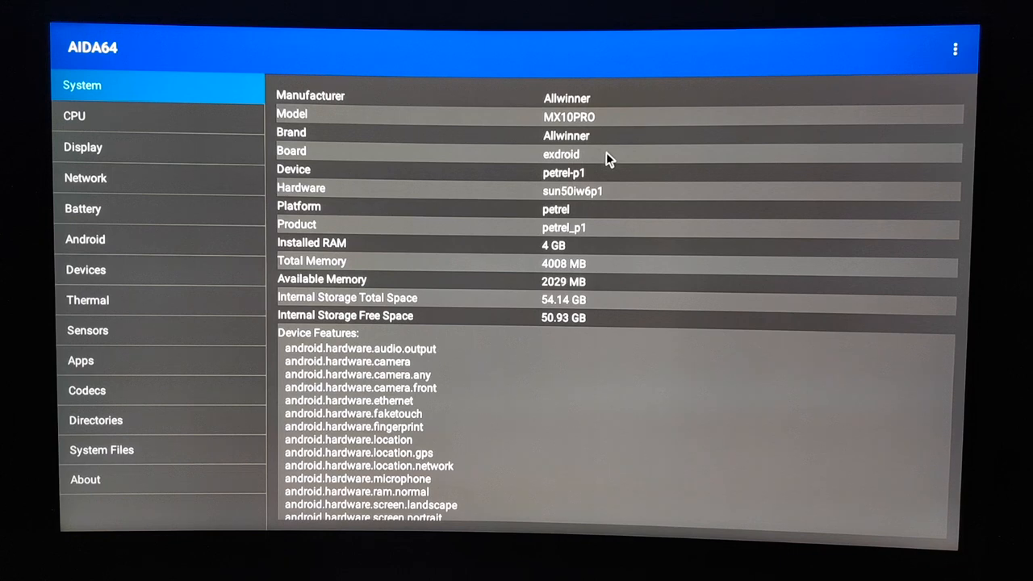
pyautogui.moveTo(593, 274)
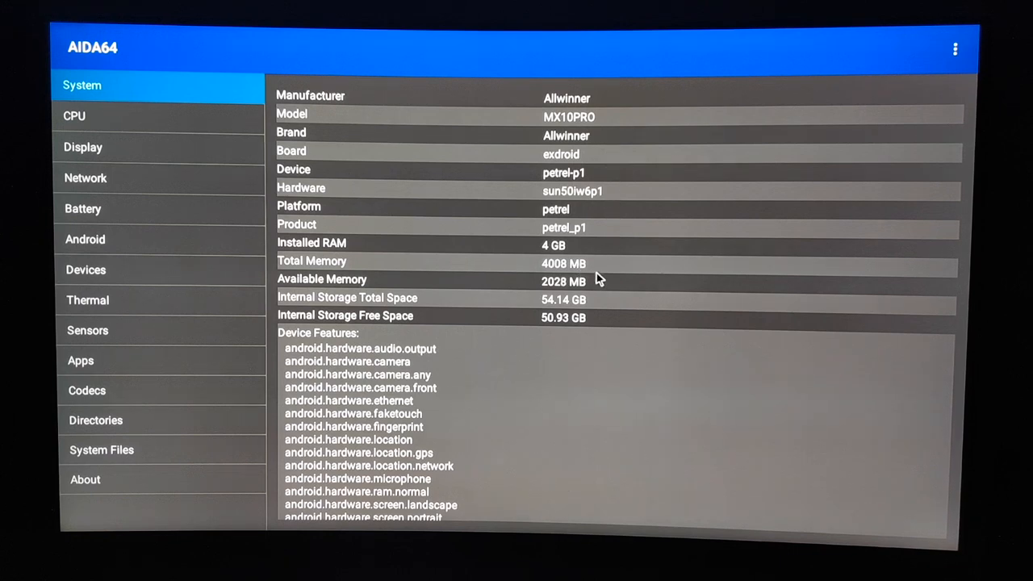
pyautogui.moveTo(177, 129)
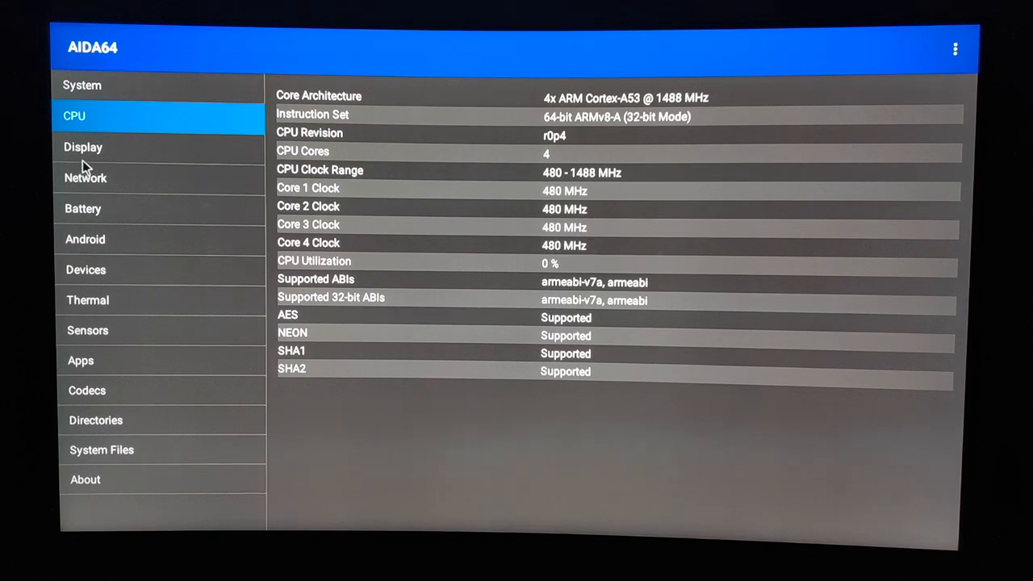
# - Show AIDA64's Display page (Mali-T720, 1280×720) and then its Wi-Fi network page
pyautogui.click(83, 147)
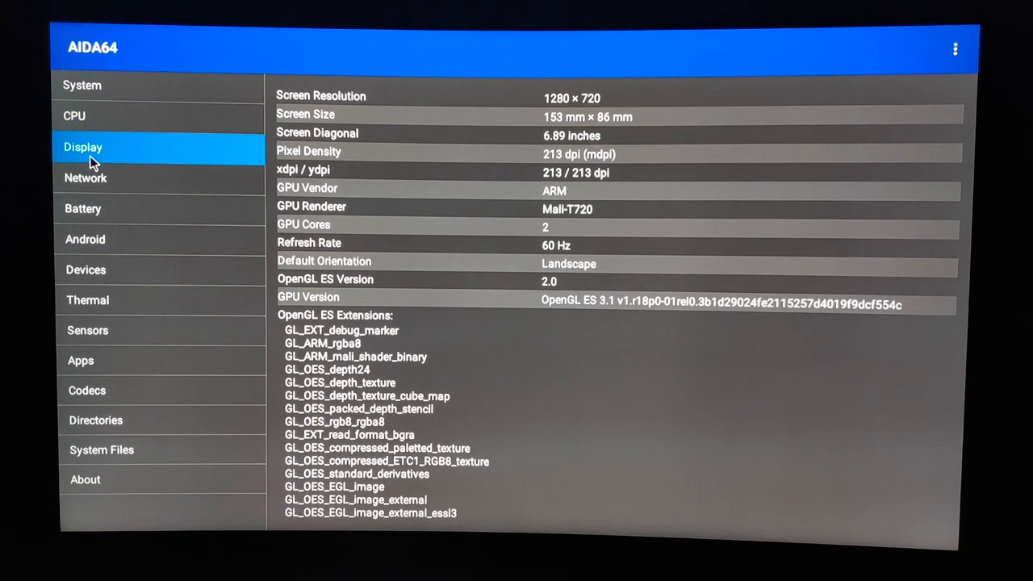
pyautogui.moveTo(198, 137)
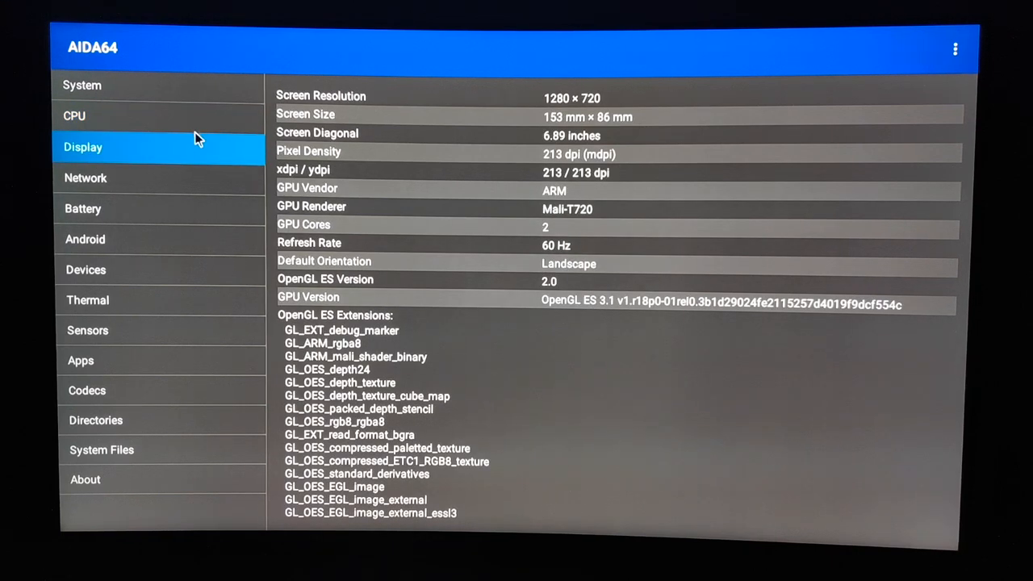
pyautogui.moveTo(201, 129)
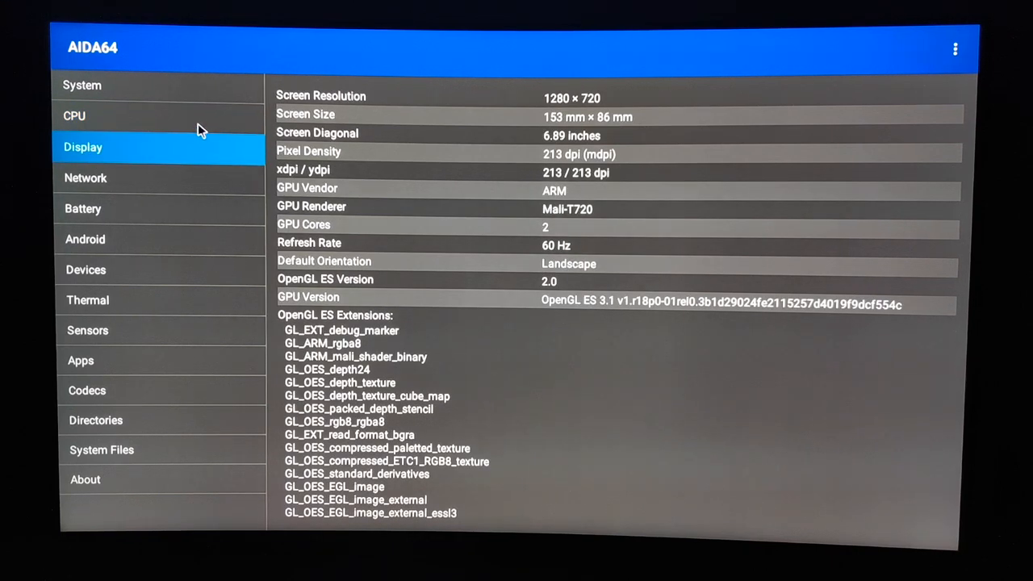
pyautogui.moveTo(190, 183)
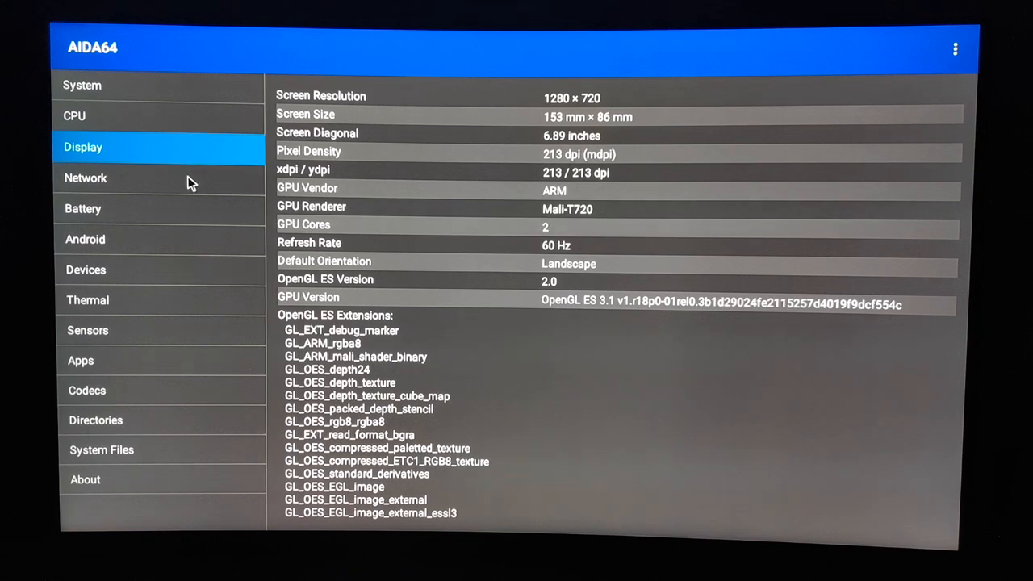
pyautogui.click(86, 178)
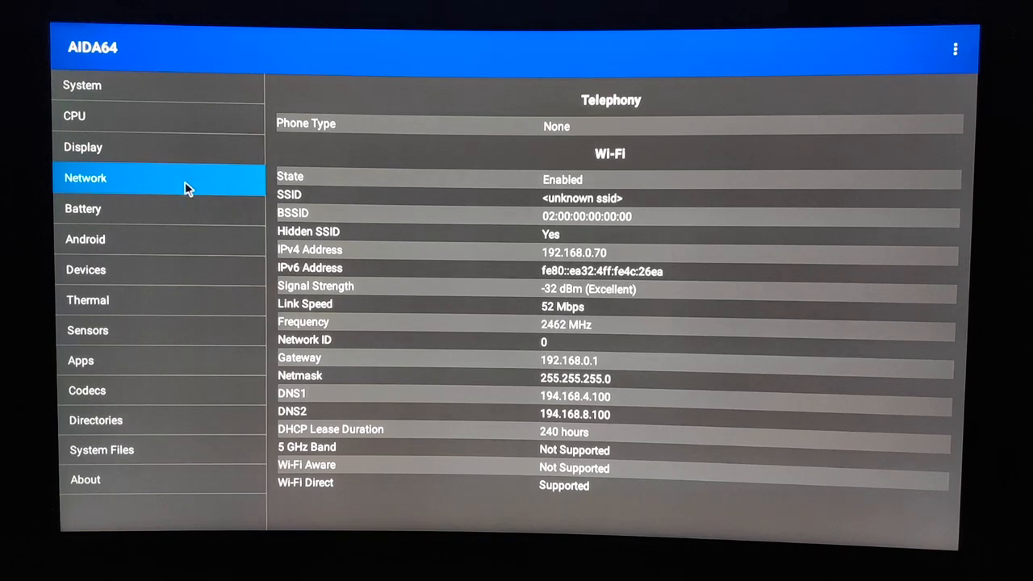
pyautogui.moveTo(274, 355)
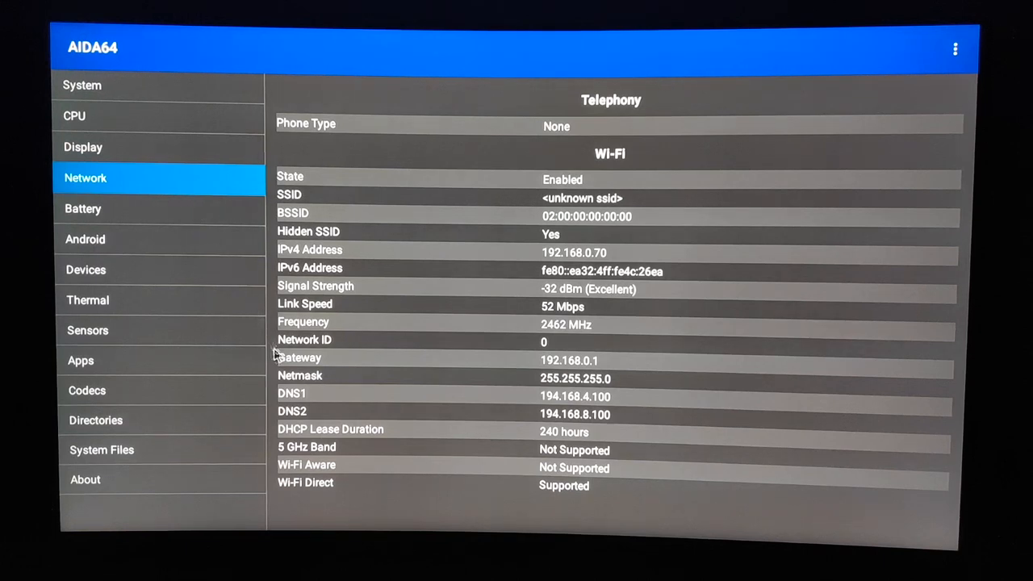
pyautogui.moveTo(549, 444)
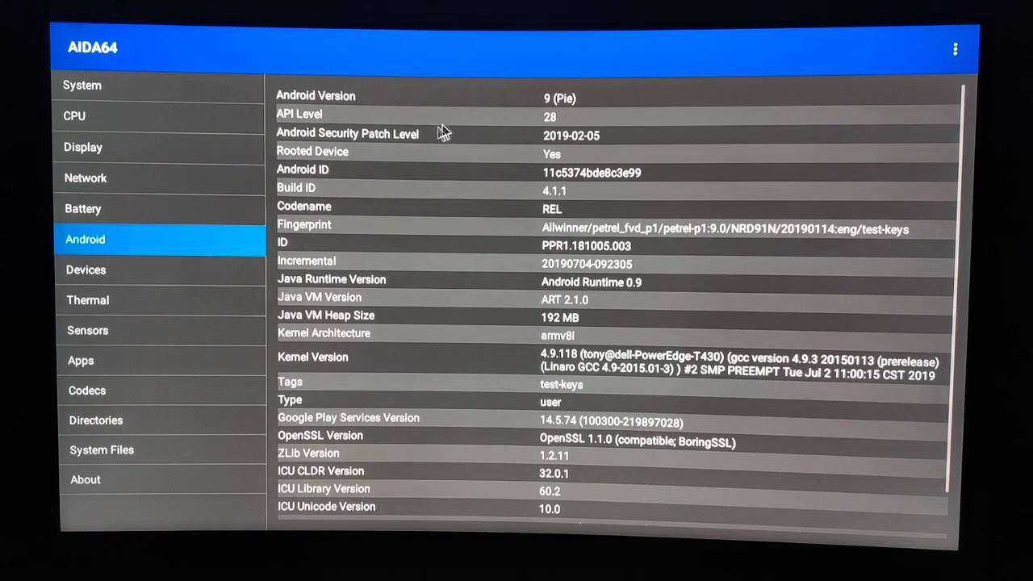
pyautogui.moveTo(595, 111)
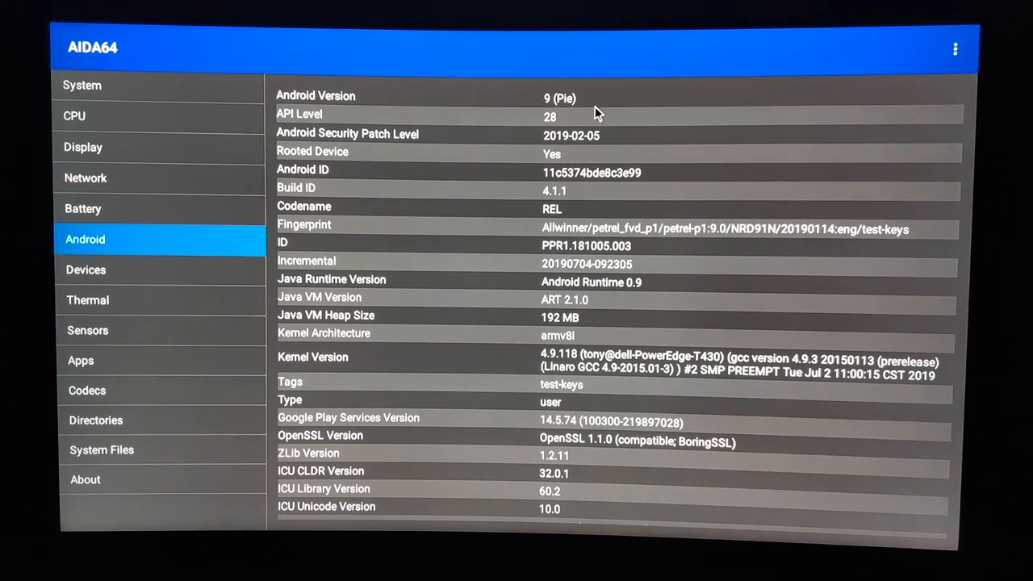
pyautogui.moveTo(613, 145)
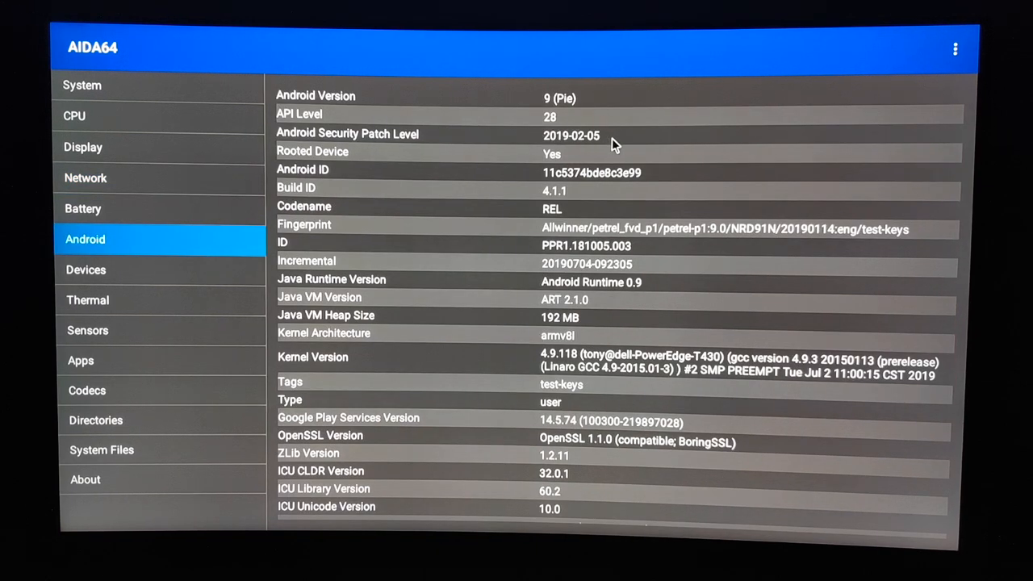
pyautogui.moveTo(206, 222)
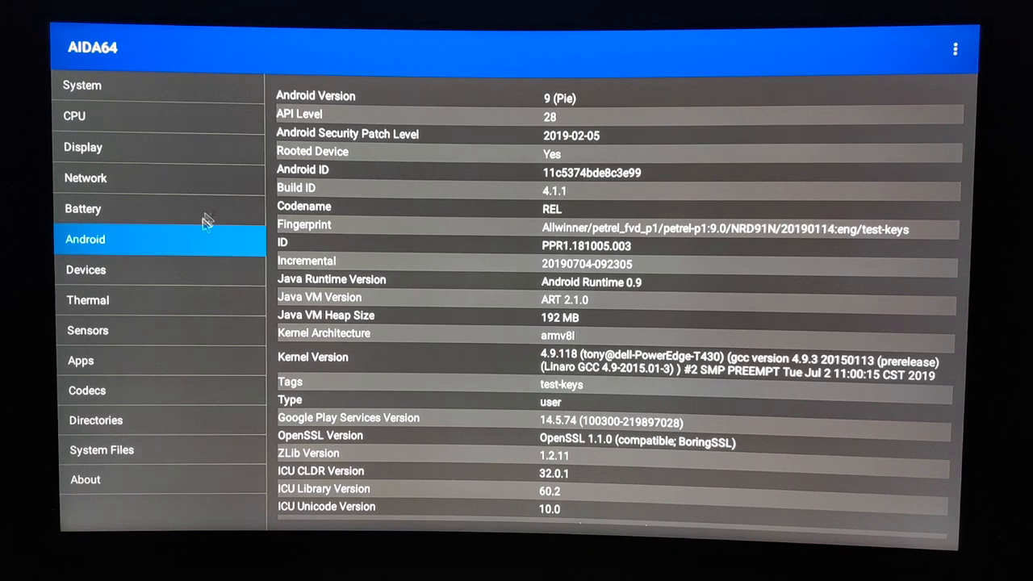
# - View USB devices, CPU/GPU temperatures of 73–74°C, and scroll through the supported codecs
pyautogui.click(86, 270)
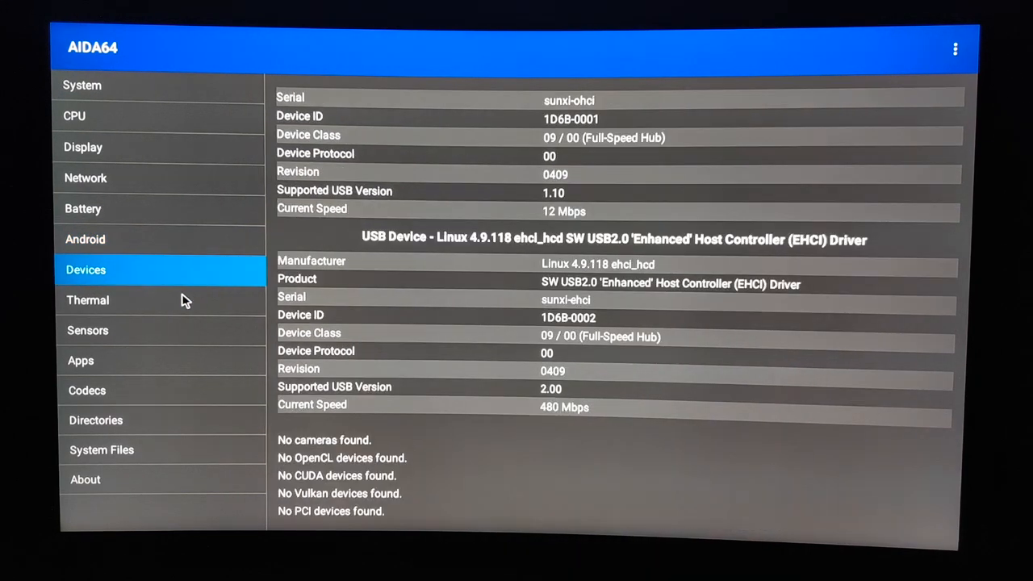
pyautogui.click(87, 300)
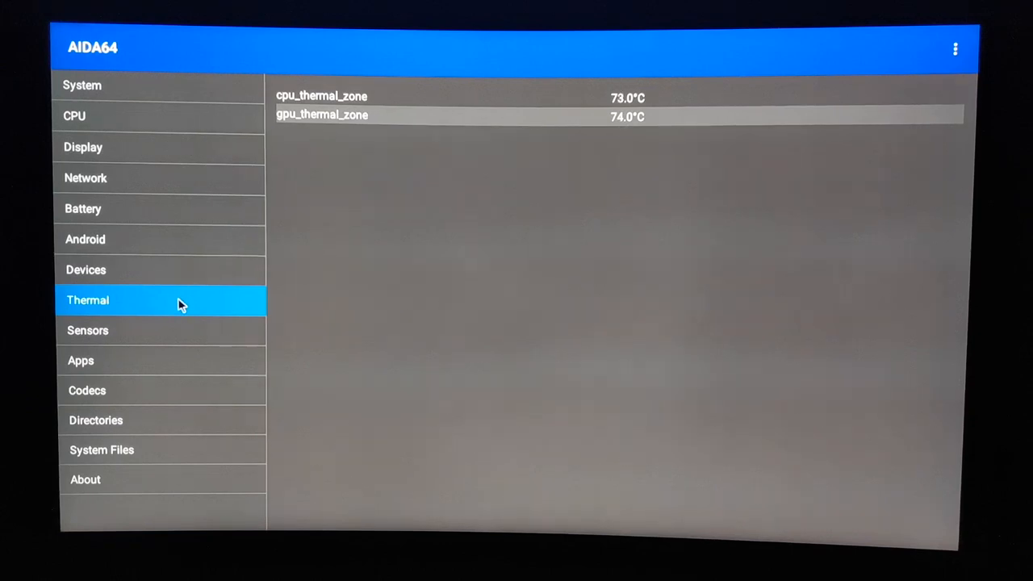
pyautogui.moveTo(168, 333)
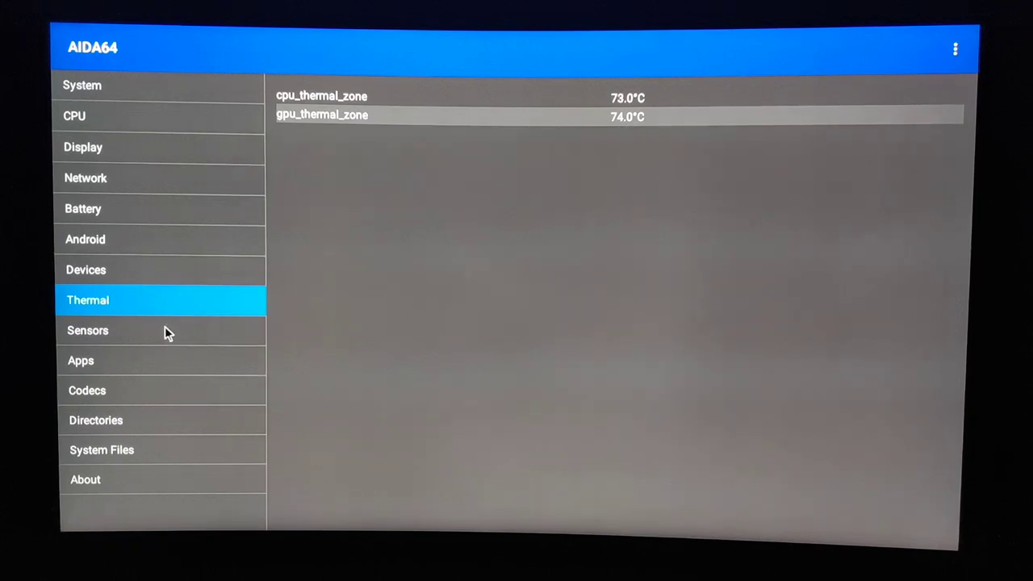
pyautogui.click(87, 391)
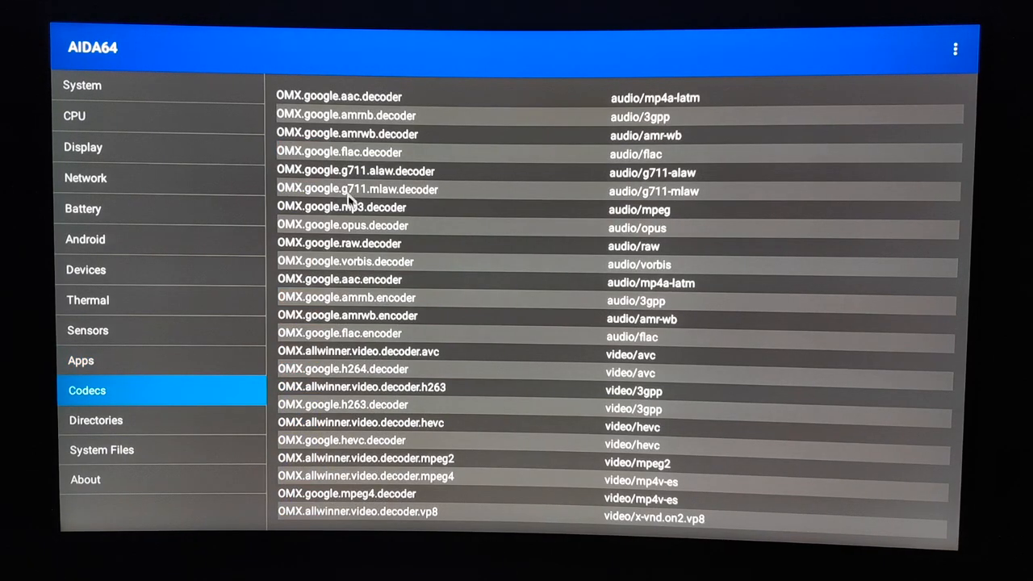
pyautogui.scroll(-3)
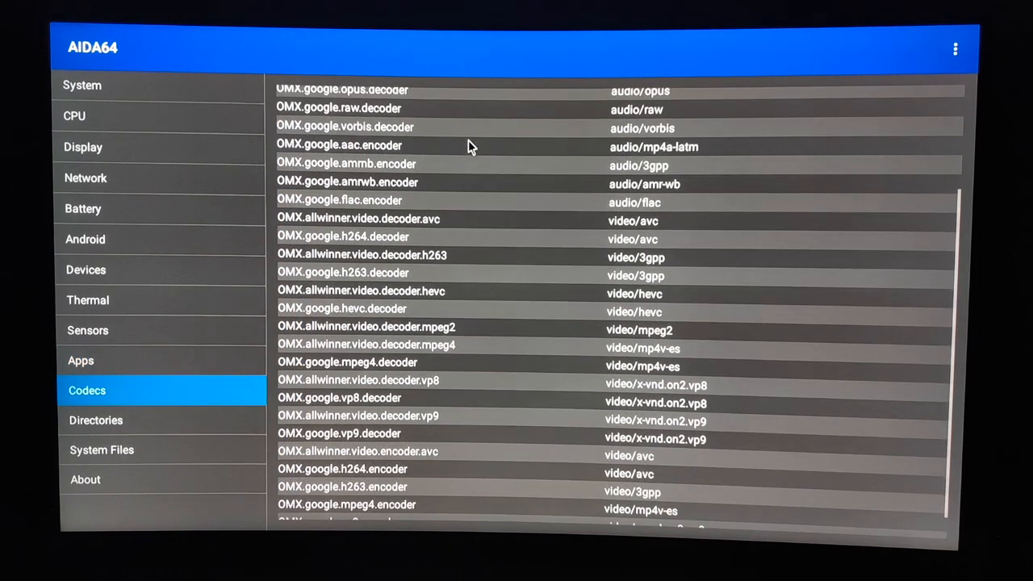
pyautogui.scroll(-3)
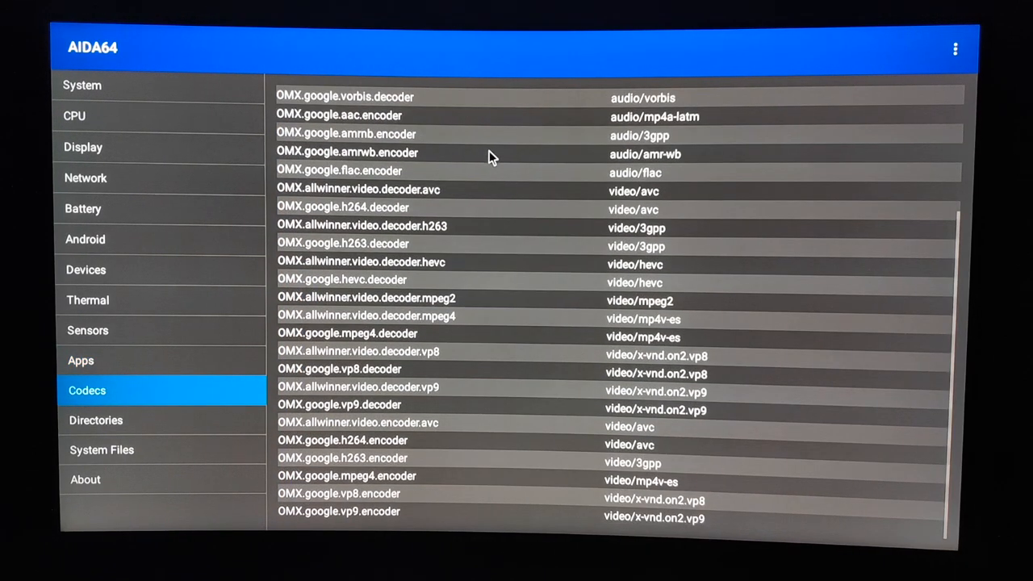
pyautogui.scroll(3)
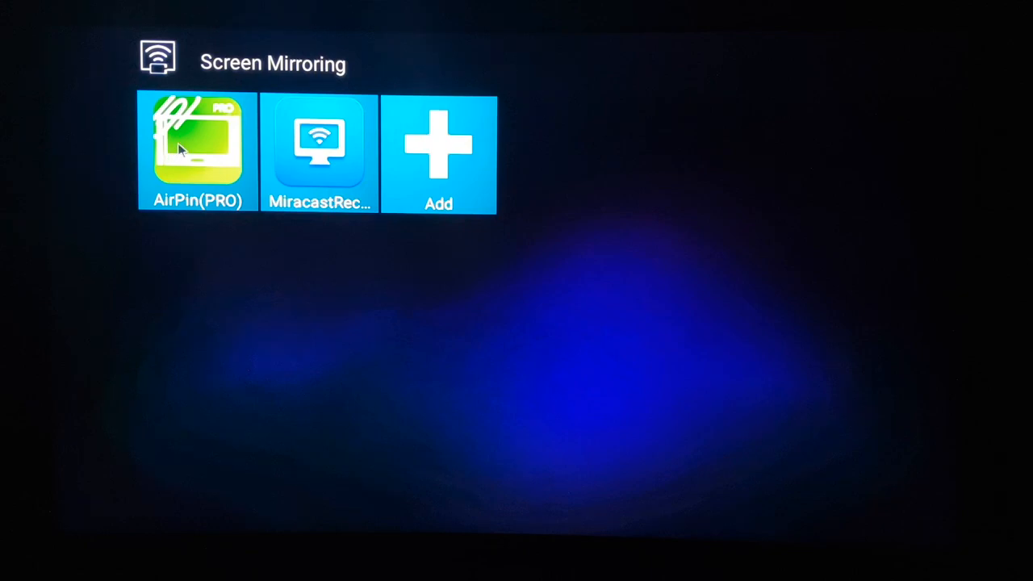
# - Launch the AirPin (PRO) tile so the box can receive iPhone screen mirroring
pyautogui.click(196, 149)
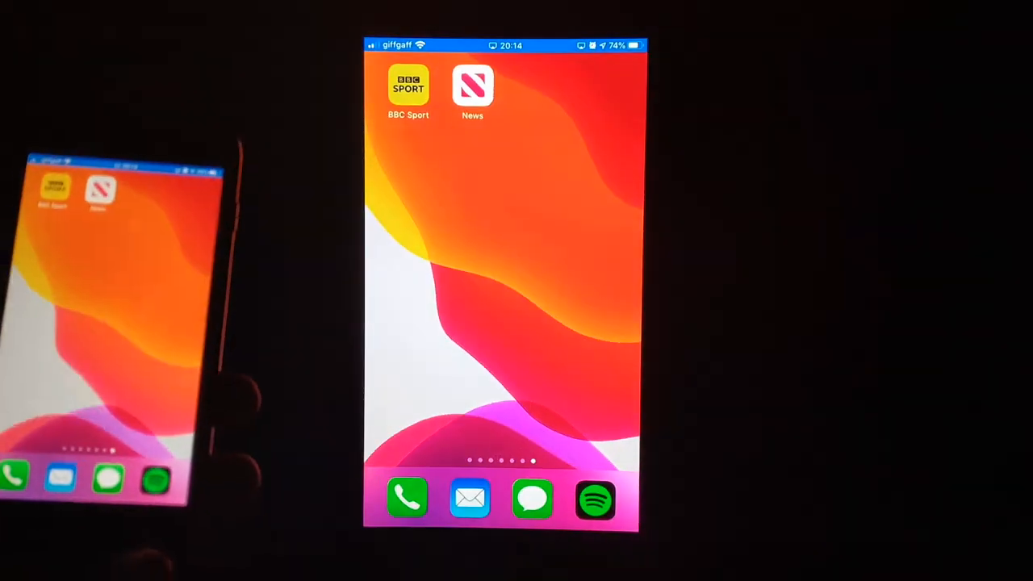
# - Open the BBC Sport NFL one-handed catch article and start its video
pyautogui.click(408, 84)
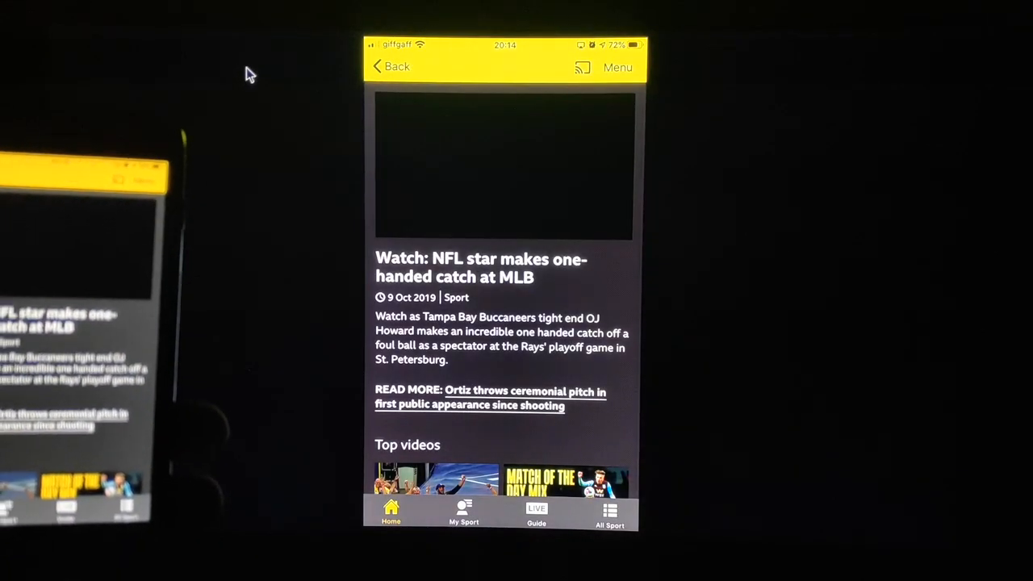
pyautogui.click(582, 67)
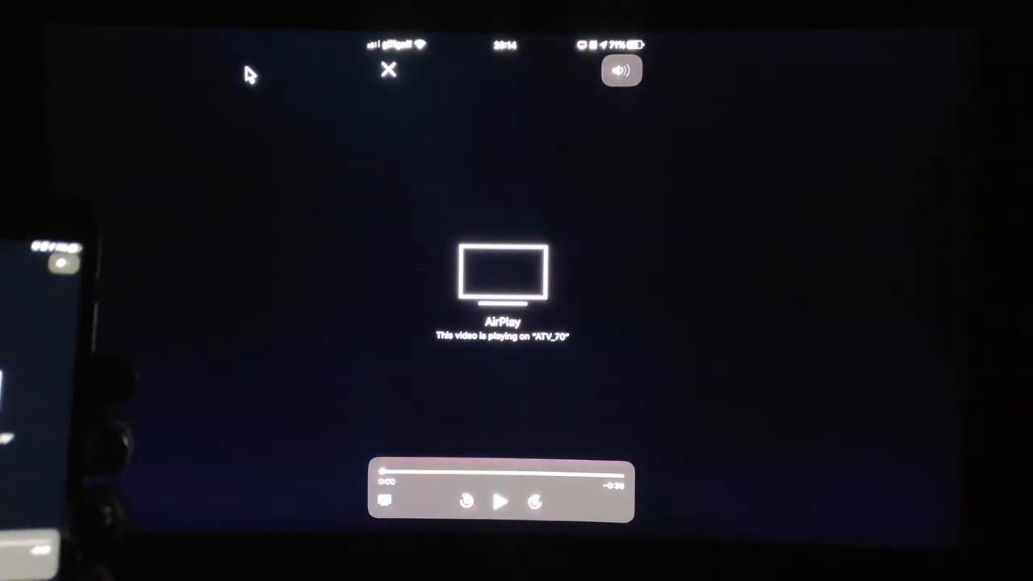